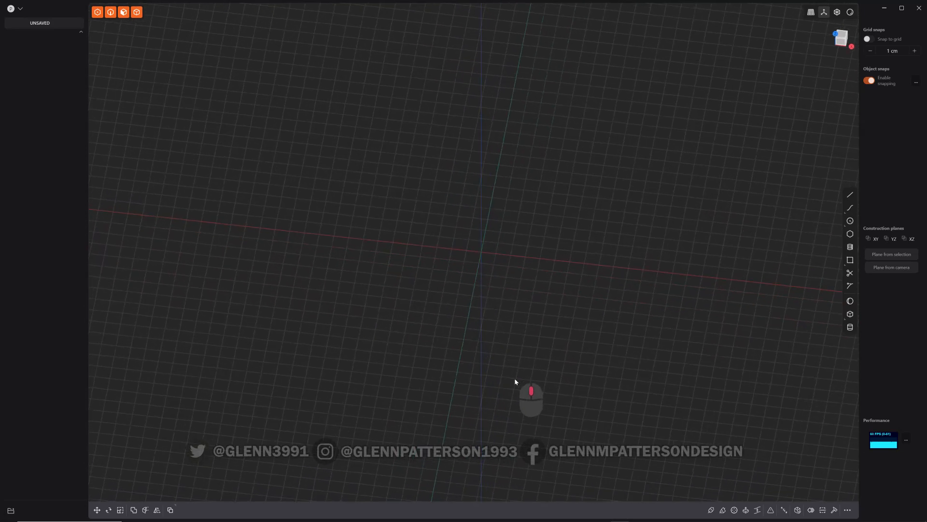
Switch to an orthographic top view of the ground grid.
click(842, 36)
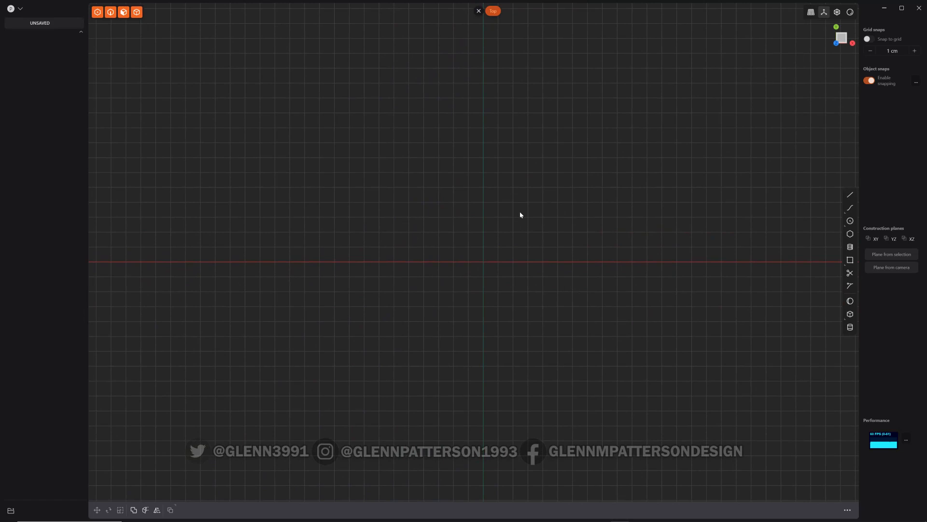
mouse_move(531, 278)
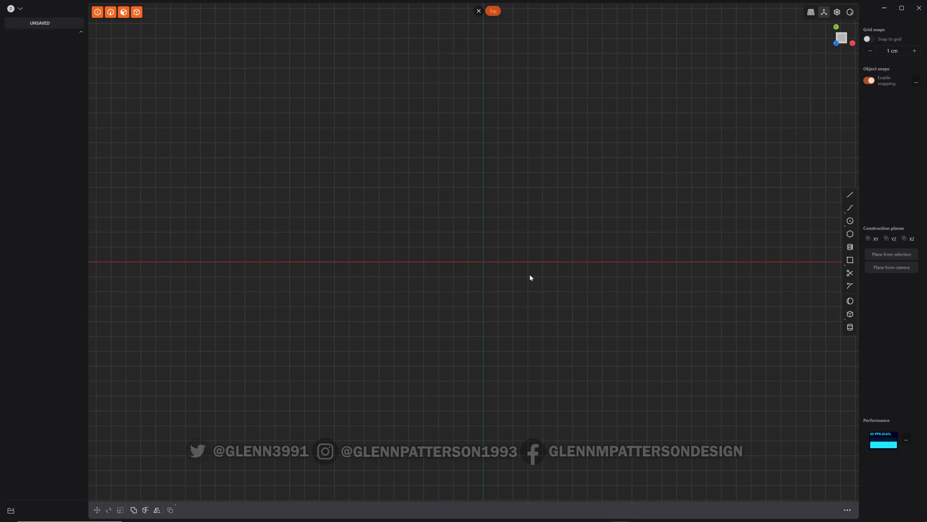
Draw a large centre circle at the origin as the disc outline.
click(851, 221)
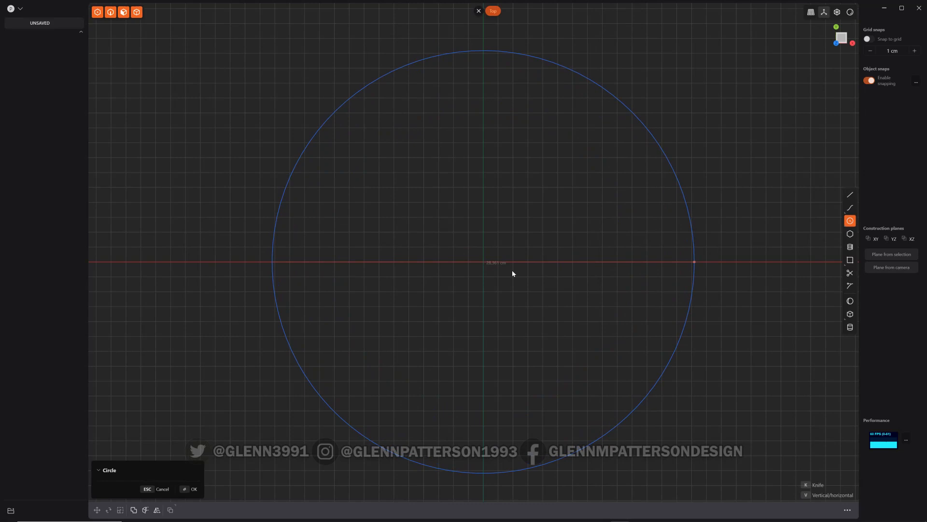
click(190, 489)
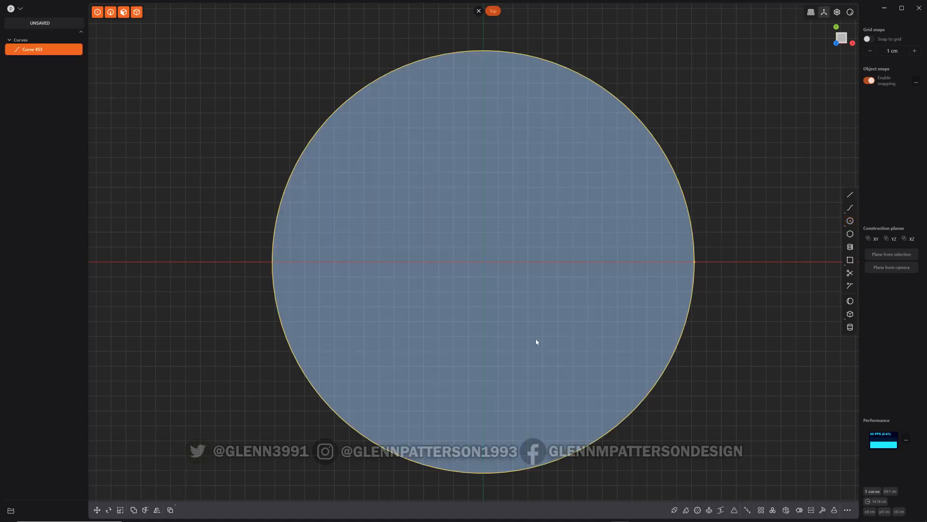
mouse_move(505, 300)
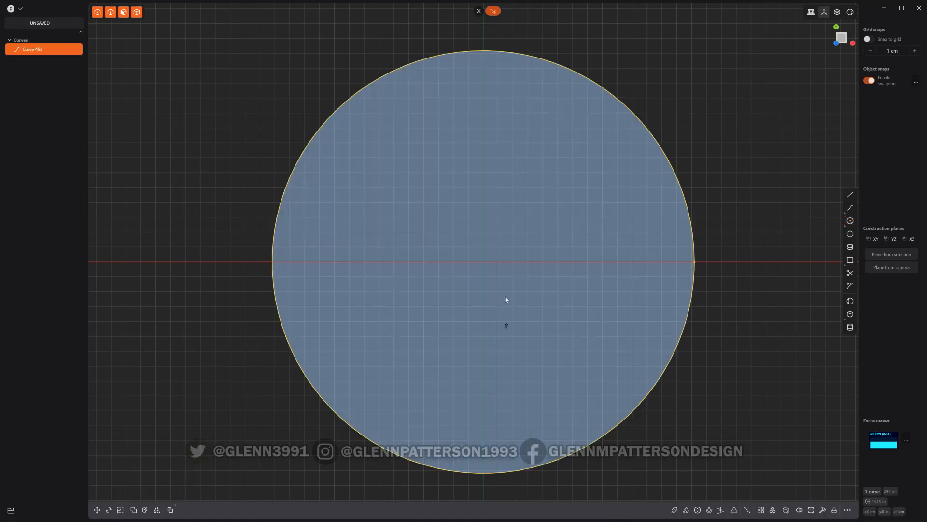
Duplicate the circle at scale 0.5 and place two half-size copies left and right, touching.
key(shift+d)
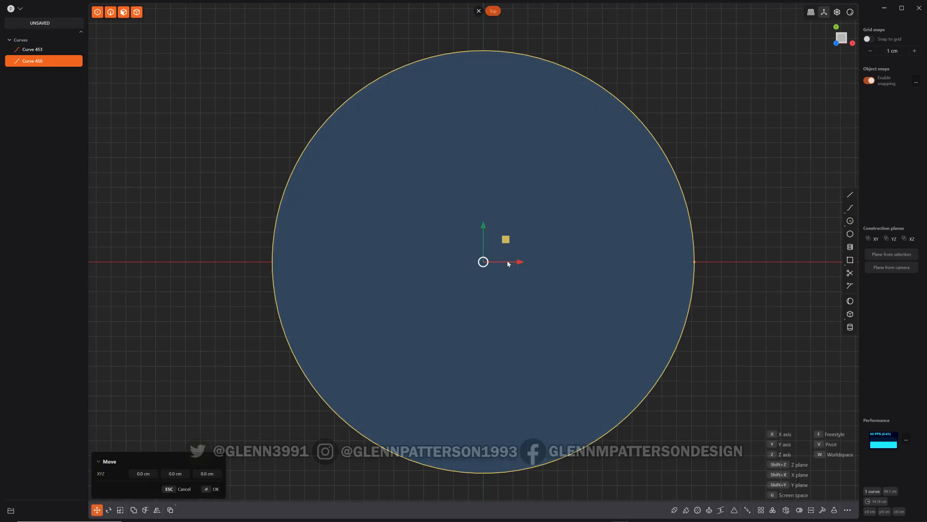
key(s)
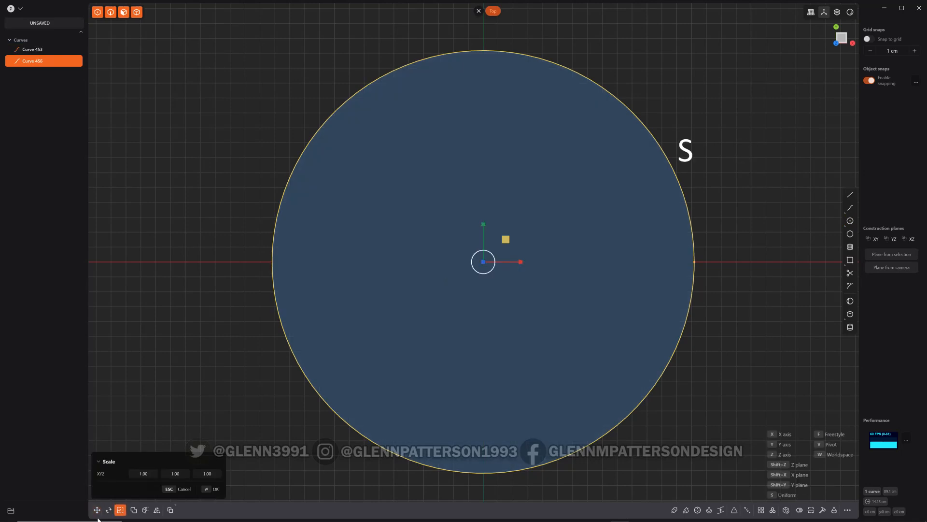
click(143, 474)
text(0.5)
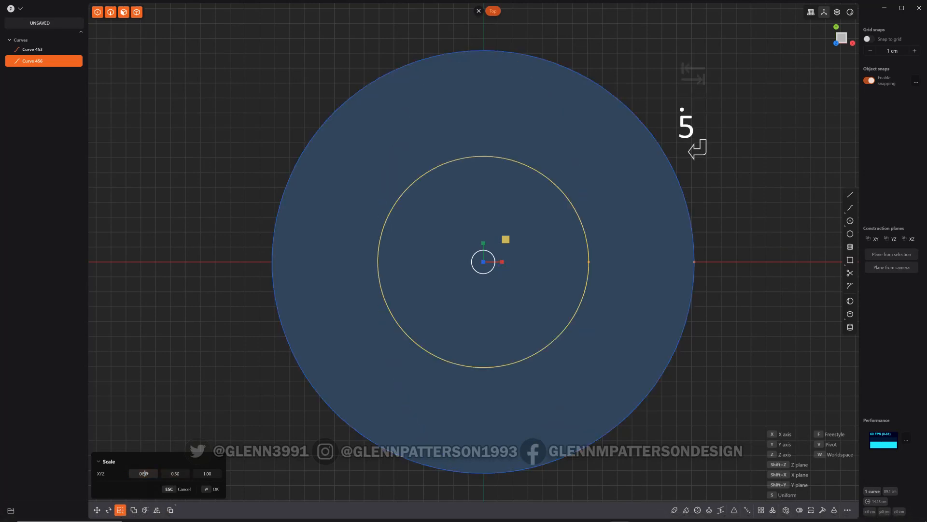
click(212, 489)
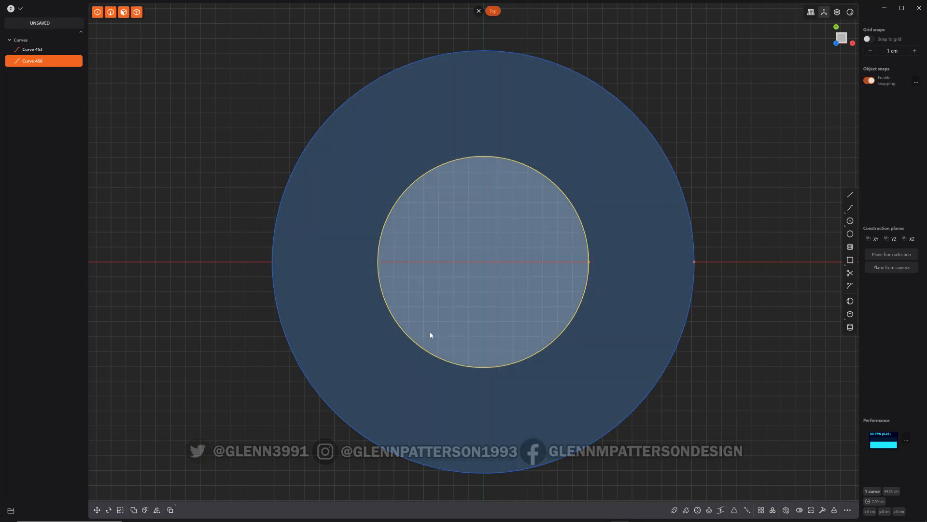
key(g)
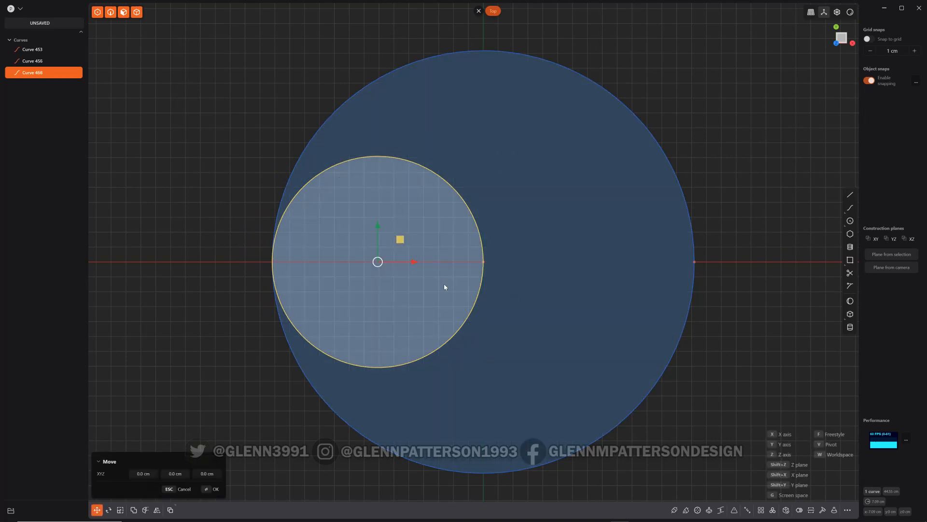
key(v)
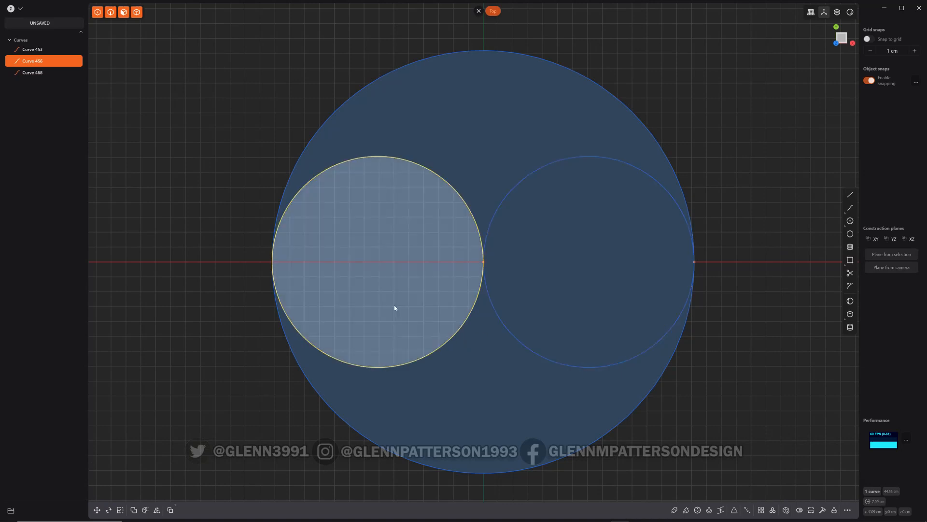
mouse_move(402, 303)
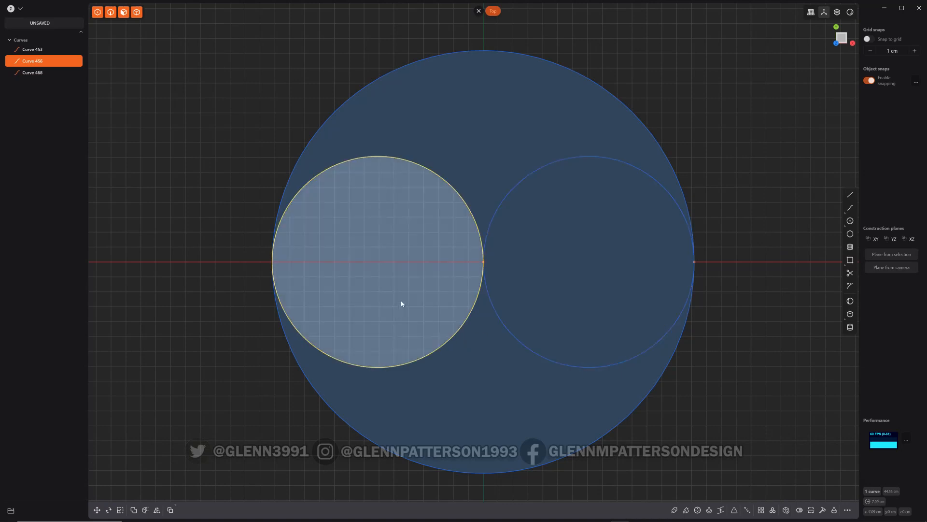
Duplicate the left half circle at scale 0.25 as a small centred inner circle.
key(shift+d)
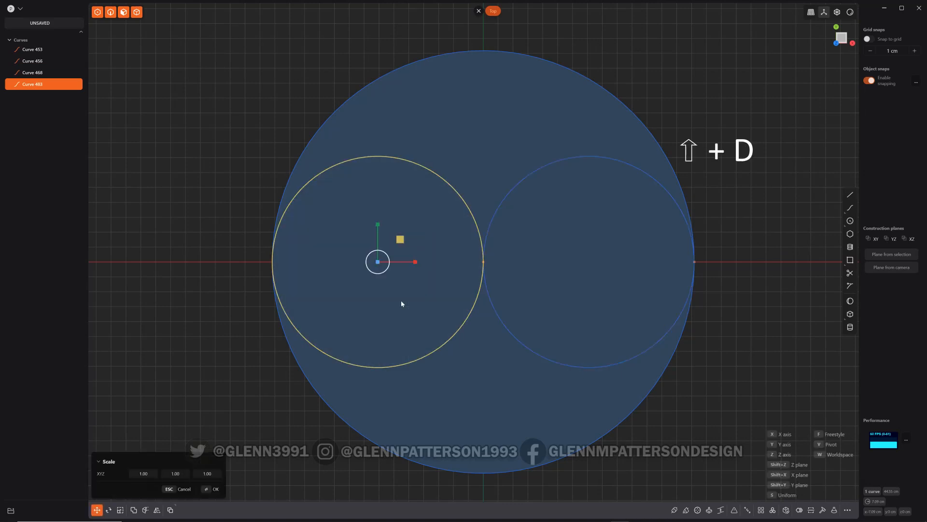
key(s)
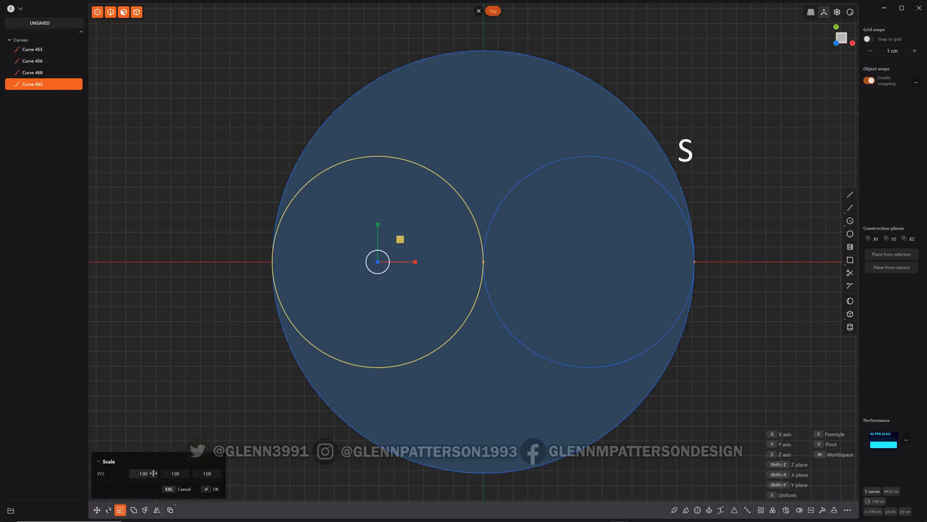
text(25)
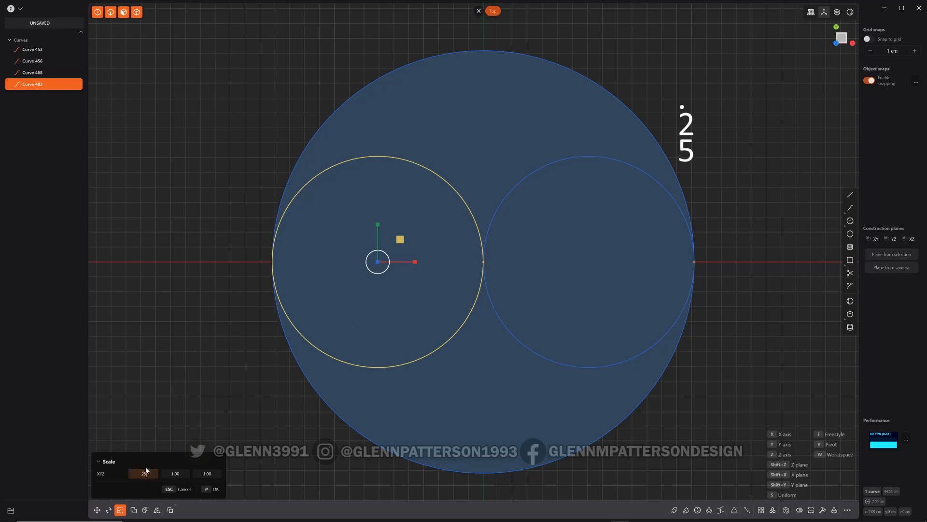
text(2)
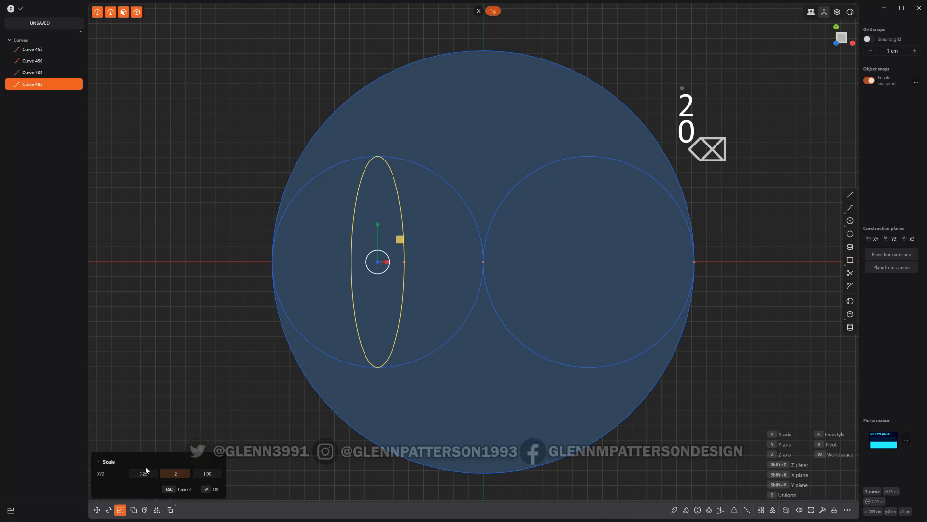
click(214, 489)
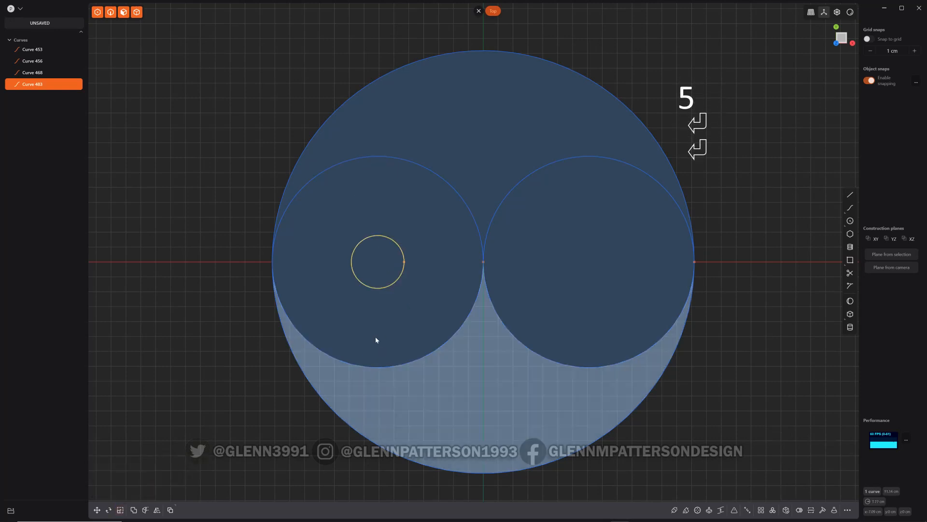
click(552, 292)
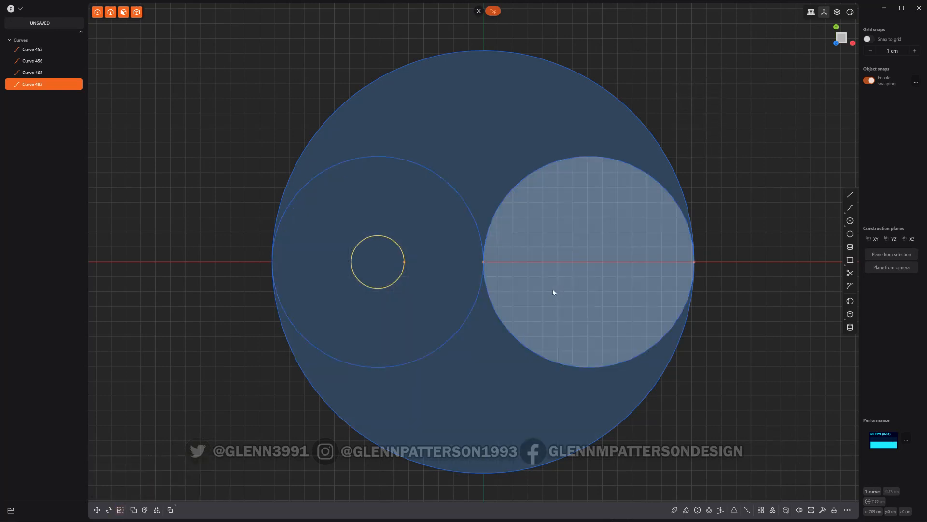
Offset the teardrop outline inward and the small inner circle outward into a ring.
click(850, 272)
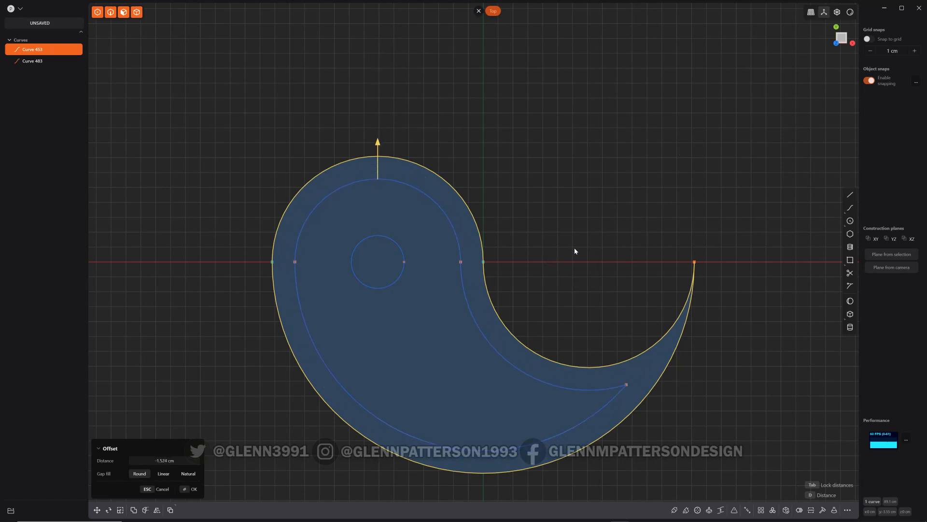
click(193, 489)
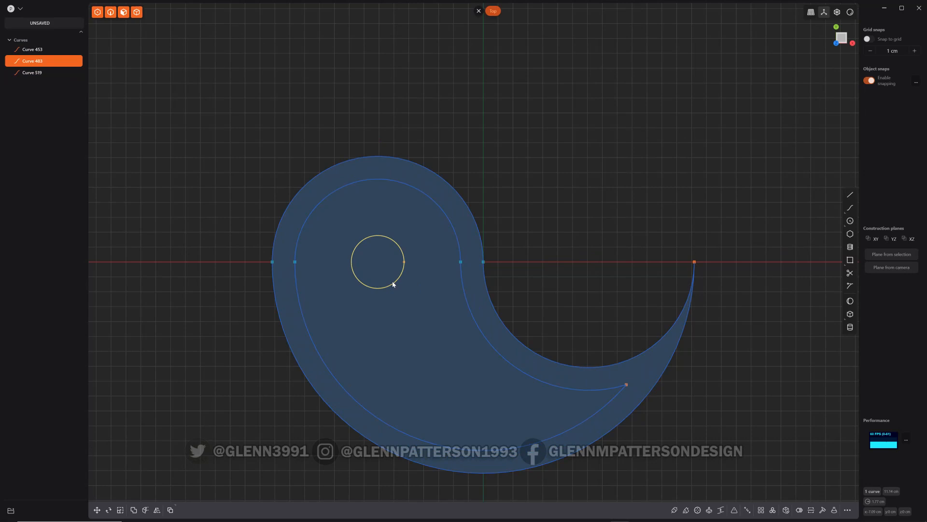
key(o)
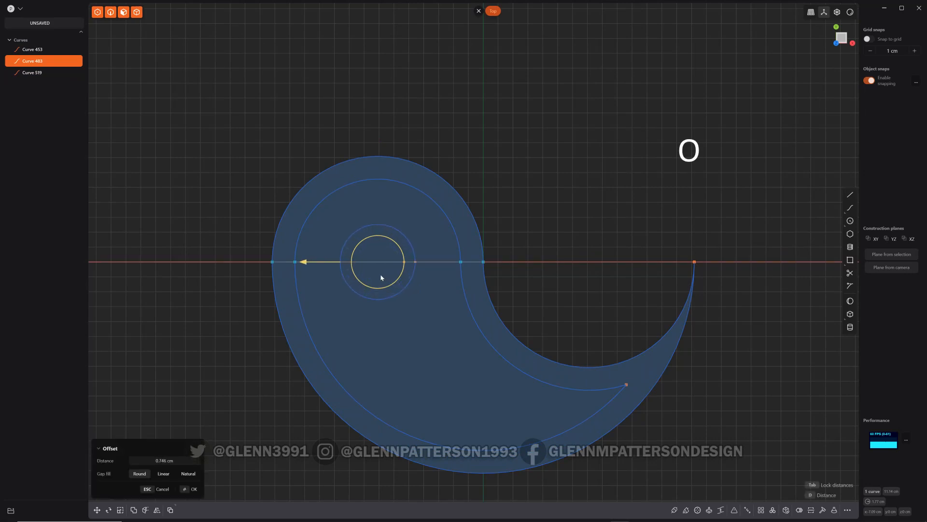
click(188, 489)
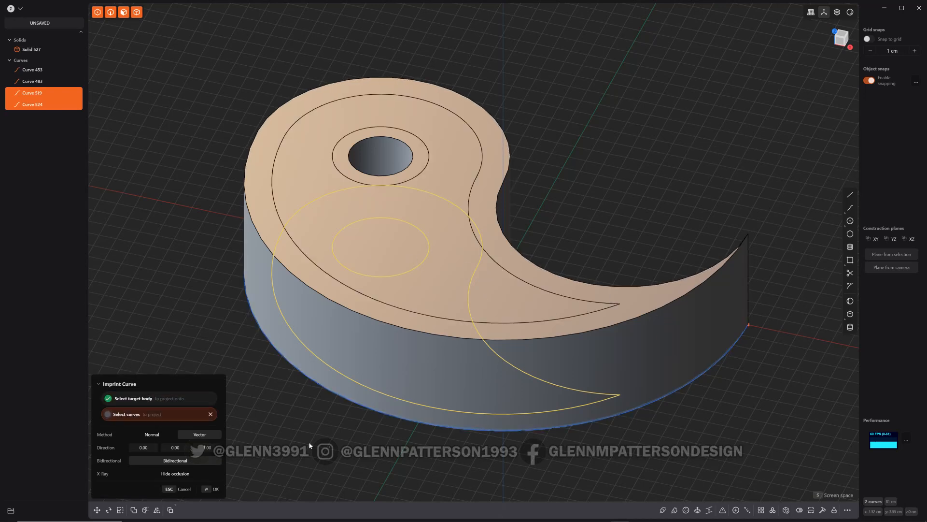
Imprint the offset curves onto the teardrop solid's top face.
click(211, 489)
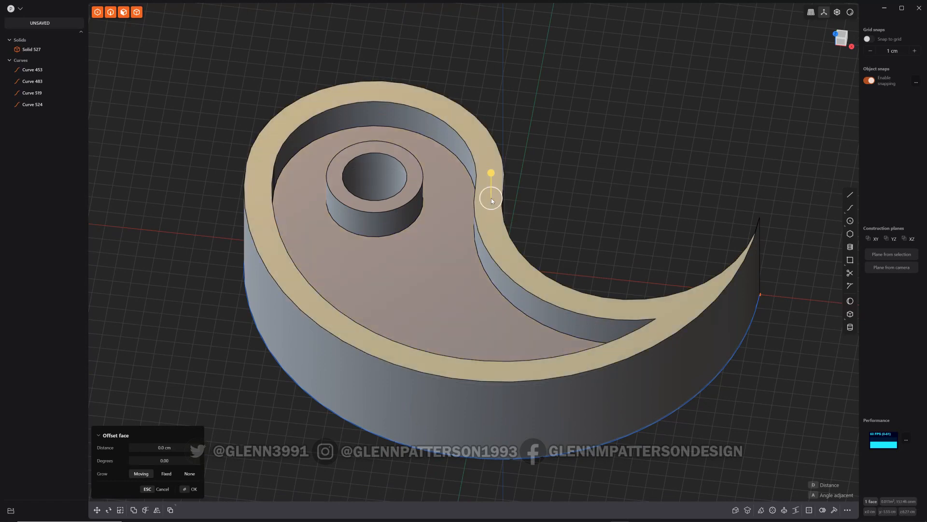
mouse_move(496, 141)
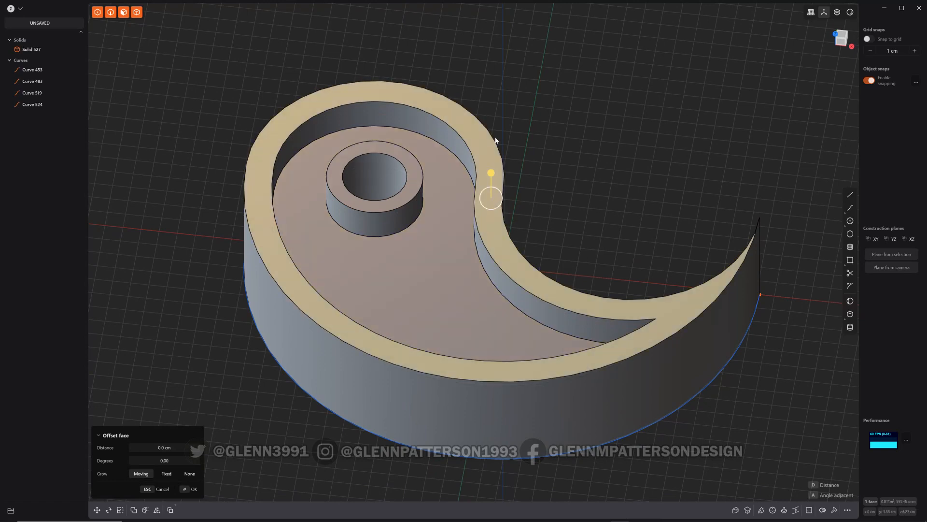
Lower the inner imprinted face to leave a raised rim and ring post, then fillet an edge.
key(ctrl+d)
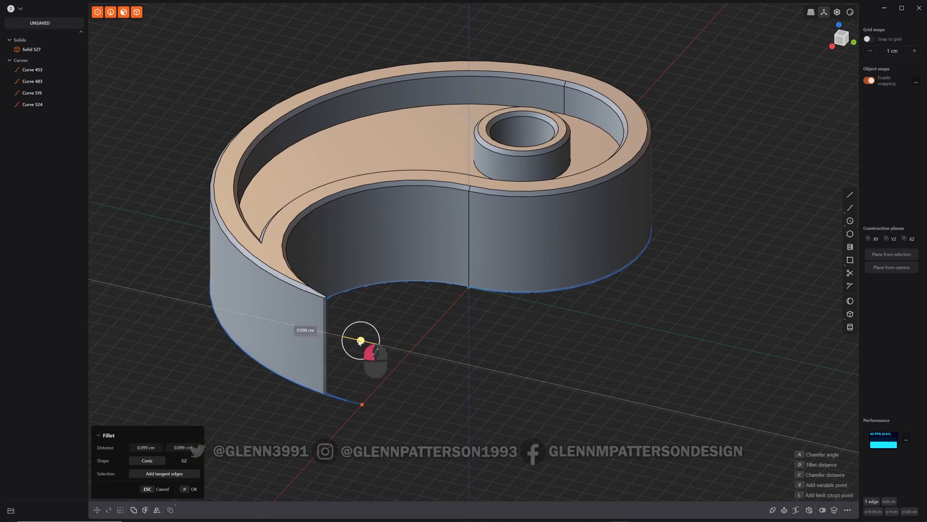
click(193, 489)
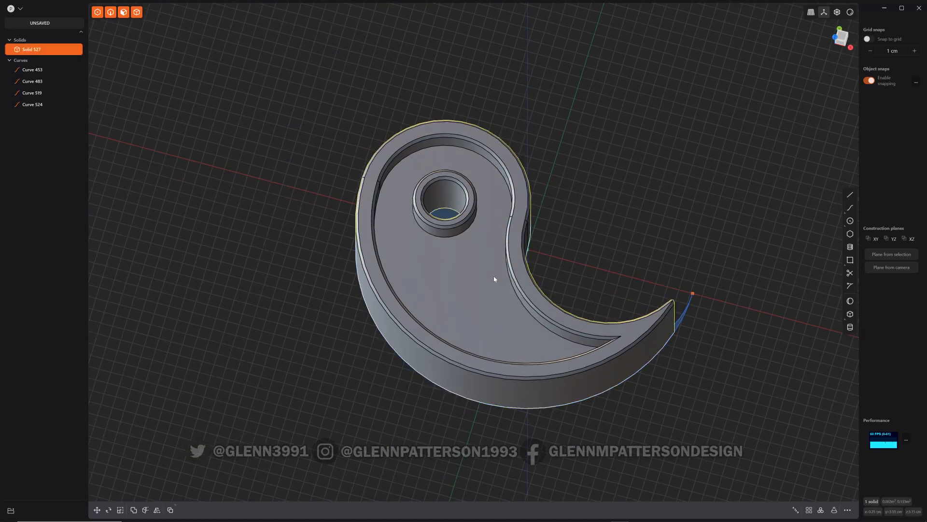
Duplicate the teardrop solid rotated 180° about Z to complete the disc.
key(shift+d)
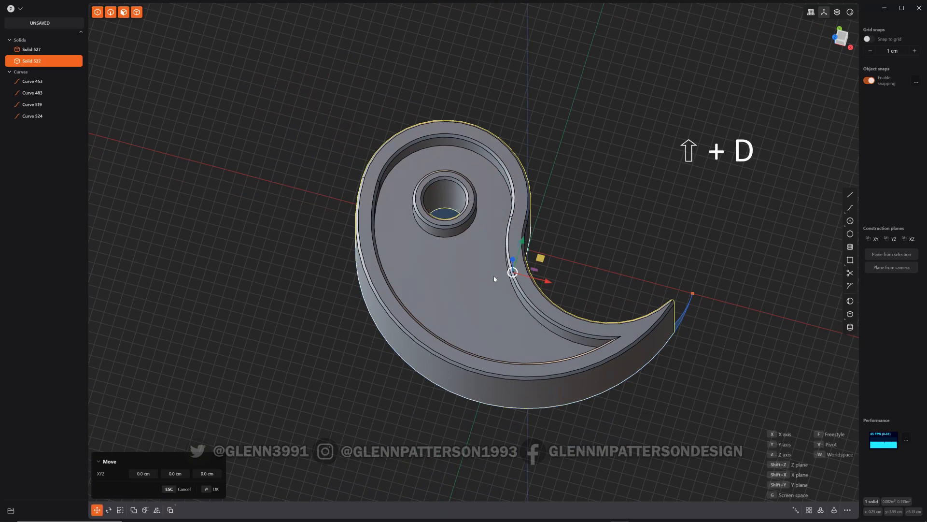
key(r)
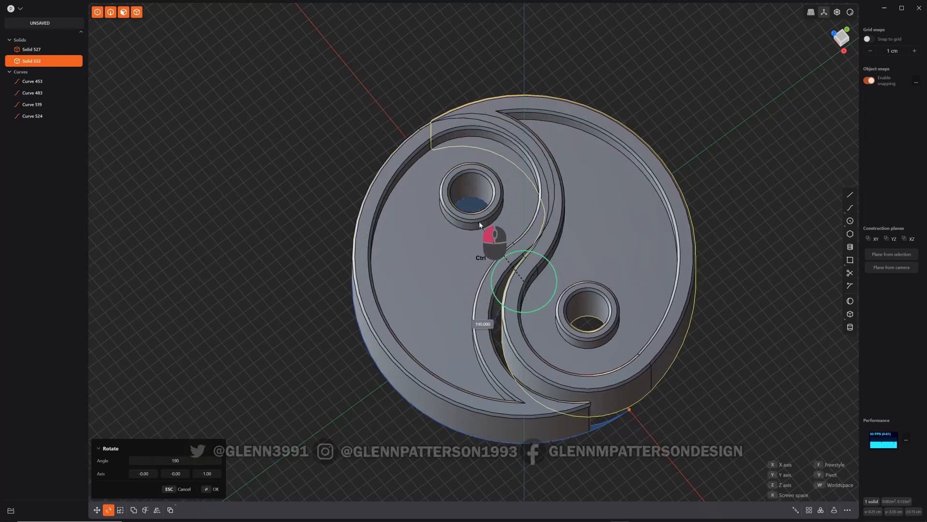
click(215, 488)
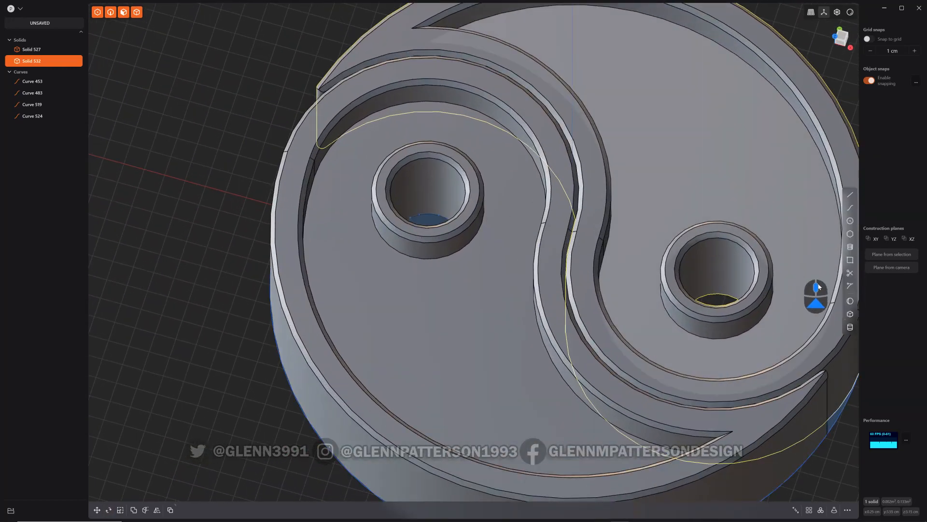
Create a sphere at the left post's centre, sunk about 1.195 cm down inside it.
click(850, 300)
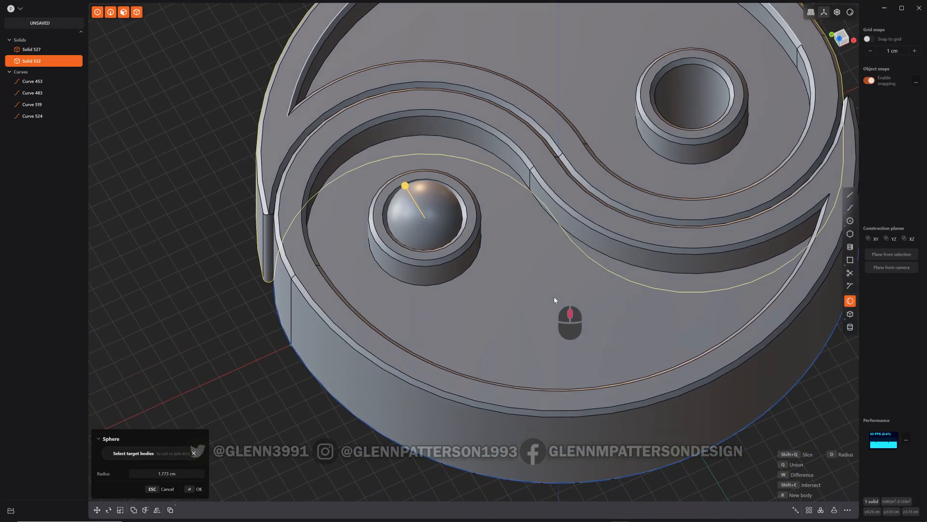
click(198, 489)
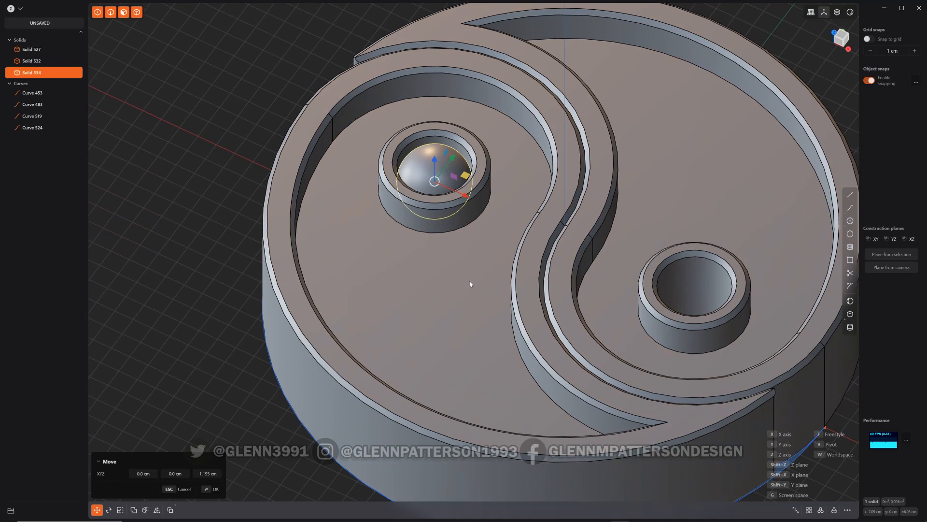
Duplicate the sphere rotated 180° about the disc centre into the other post.
key(shift+d)
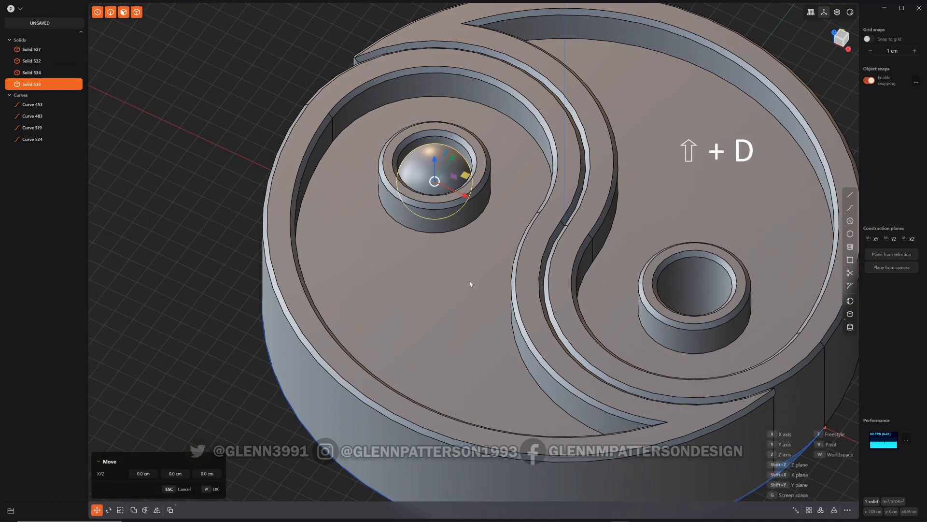
key(r)
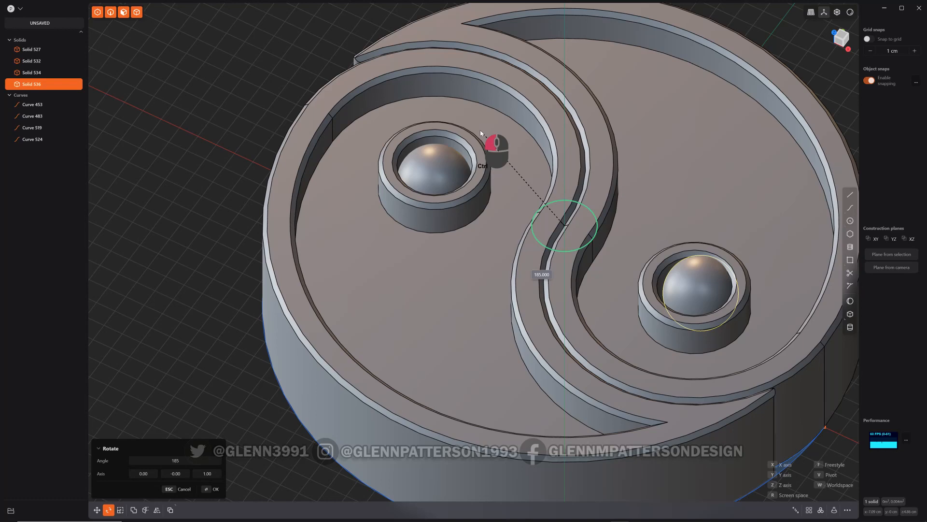
click(215, 489)
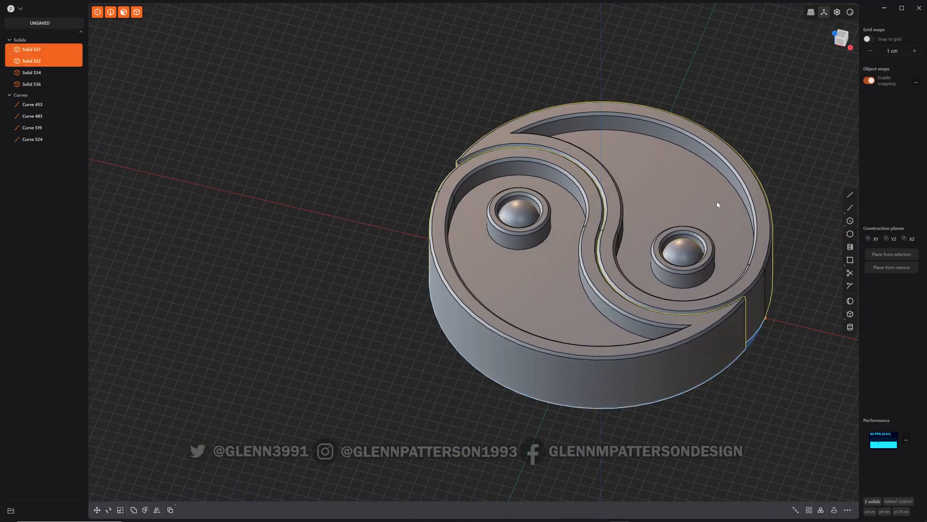
Boolean-union the two yin-yang half solids into one body, leaving the spheres separate.
click(133, 510)
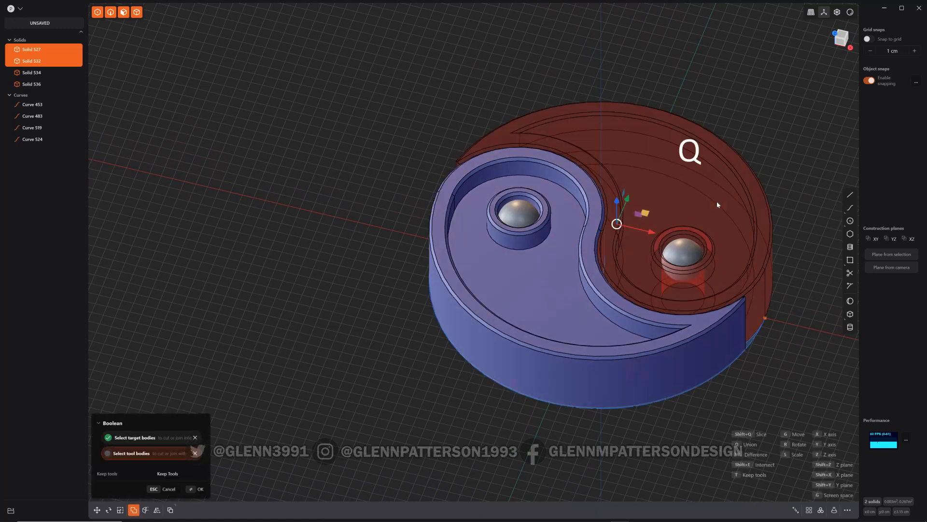
click(200, 489)
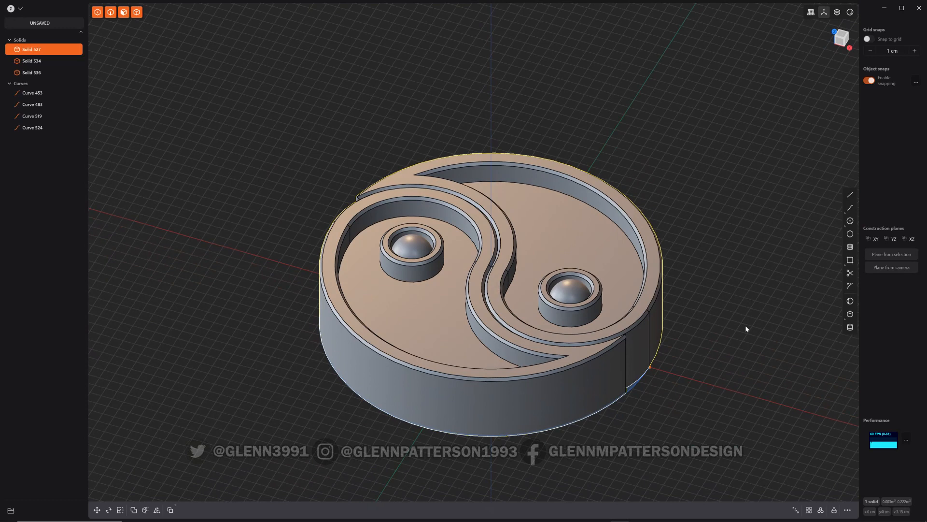
mouse_move(489, 59)
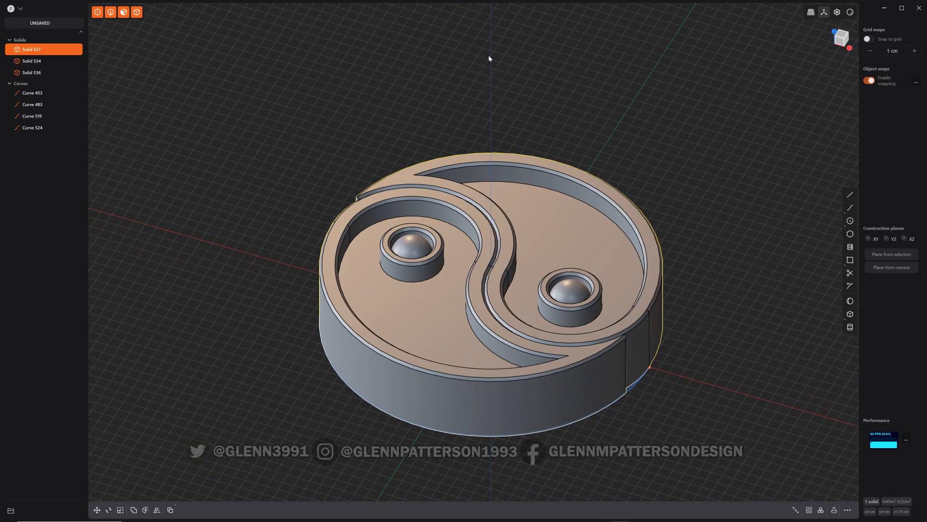